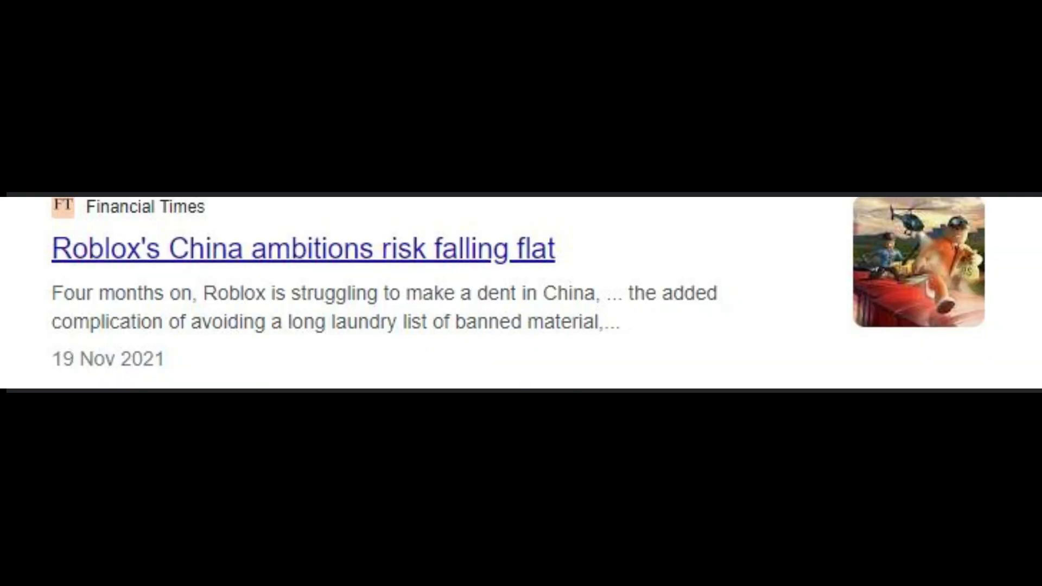
Step: Open the Roblox game page for the Chinese Piggy game 暴走小猪 by MiniToon
{"action": "left_click", "coordinate": [300, 247]}
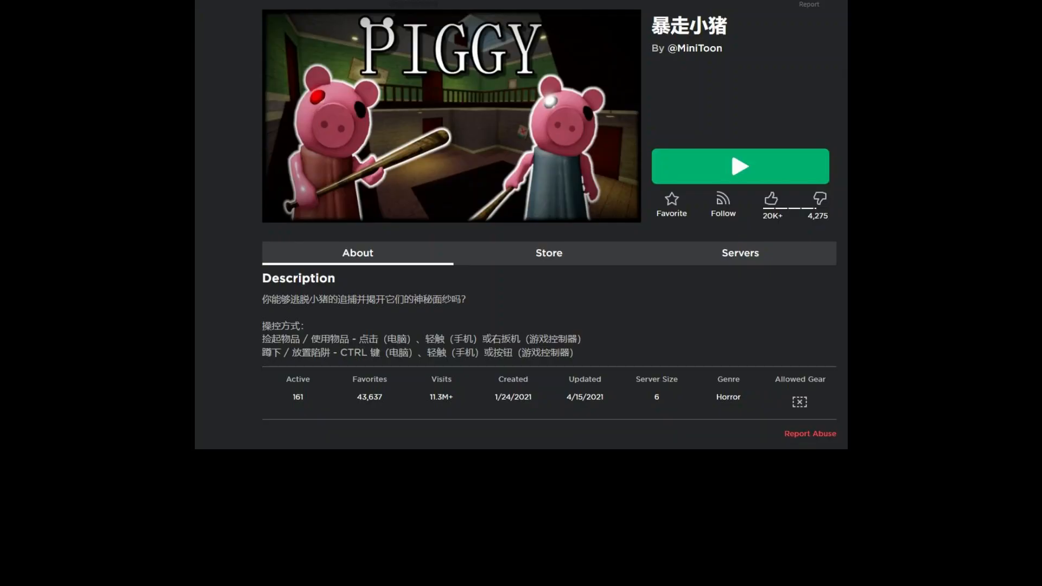
Step: Launch the game via Play and choose BUILD to show the server list waiting for servers
{"action": "left_click", "coordinate": [739, 165]}
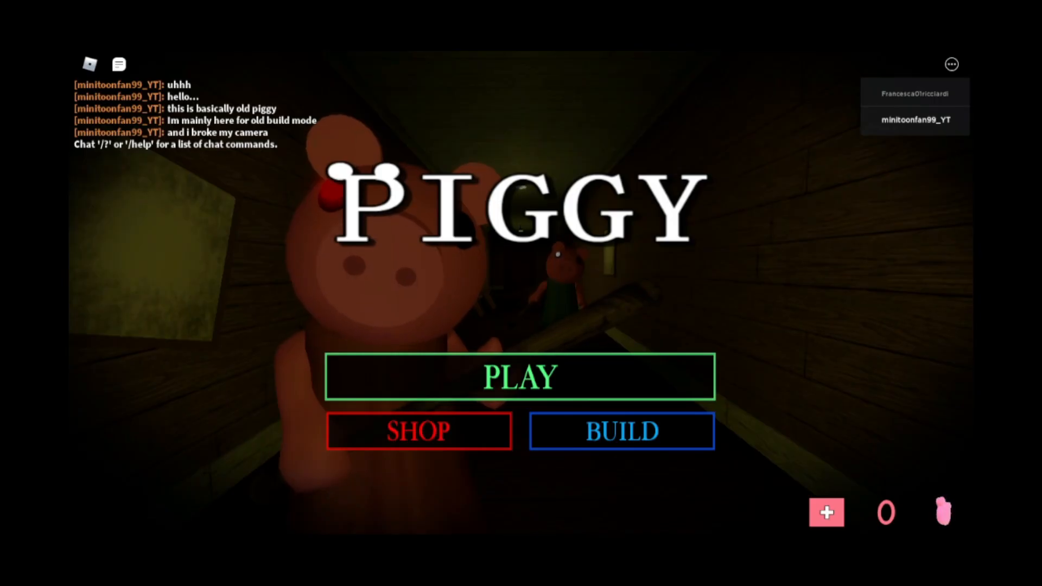
{"action": "mouse_move", "coordinate": [695, 423]}
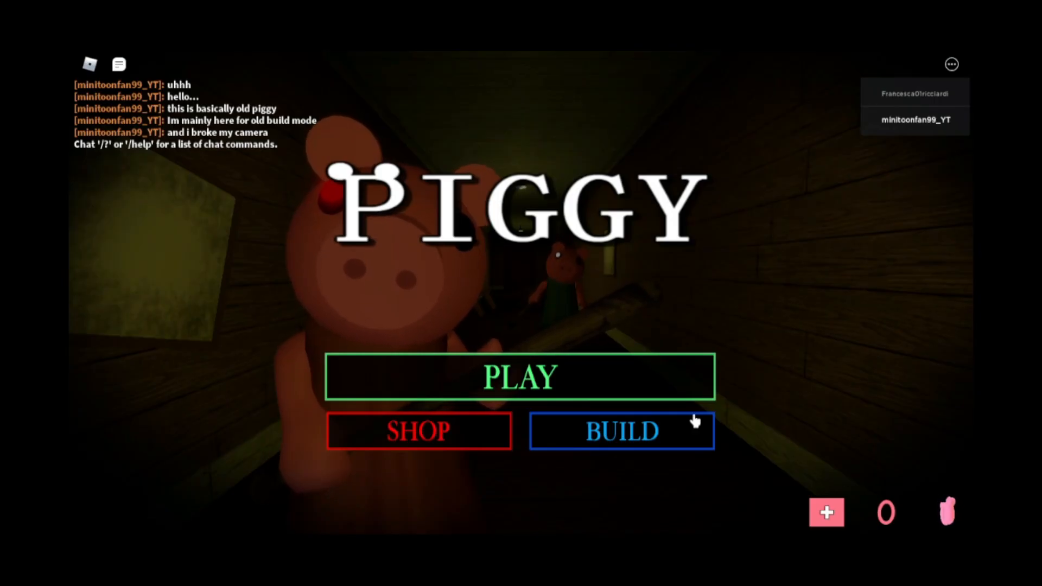
{"action": "left_click", "coordinate": [520, 375]}
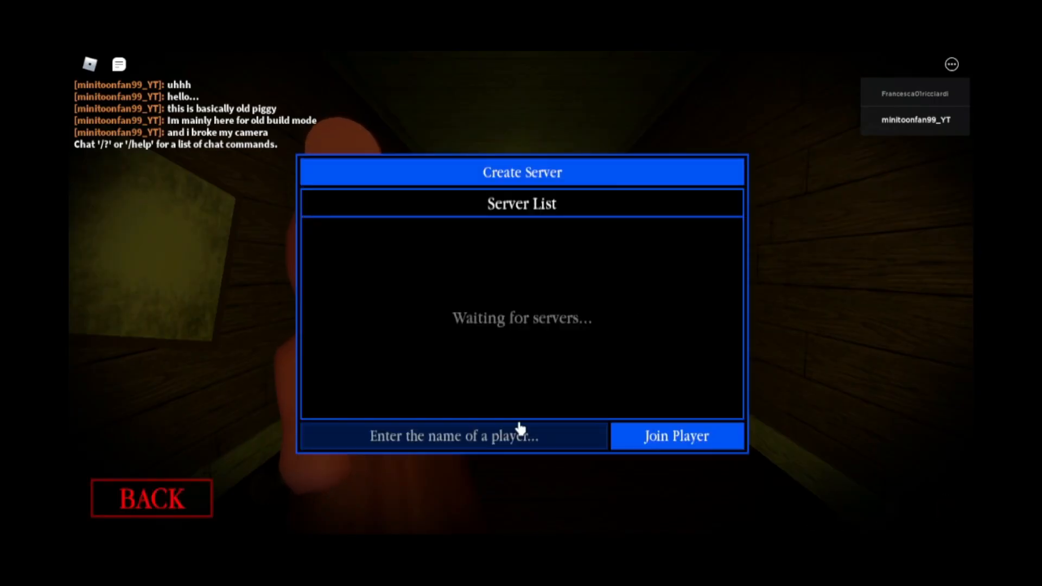
{"action": "mouse_move", "coordinate": [788, 340]}
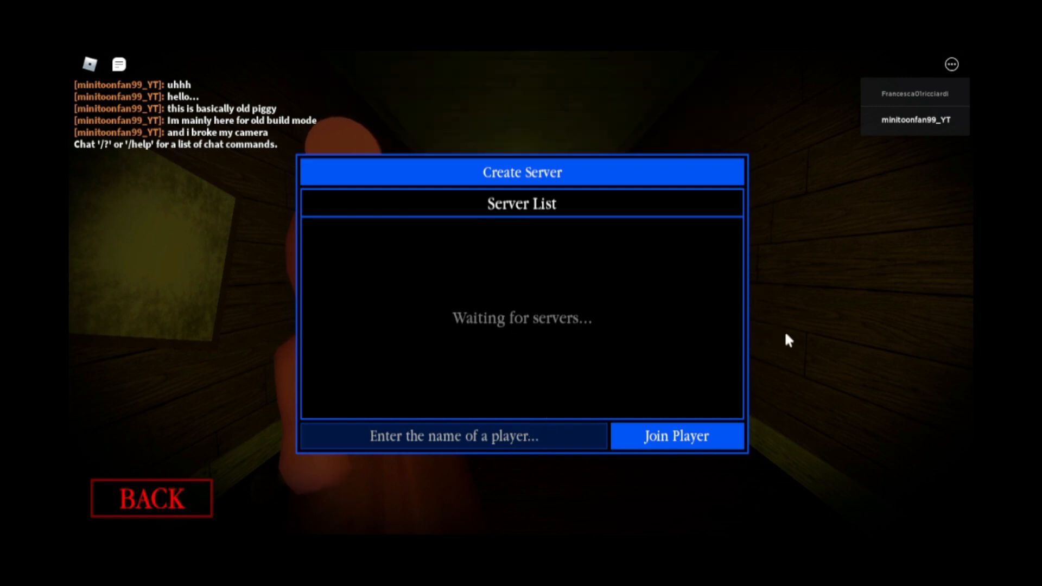